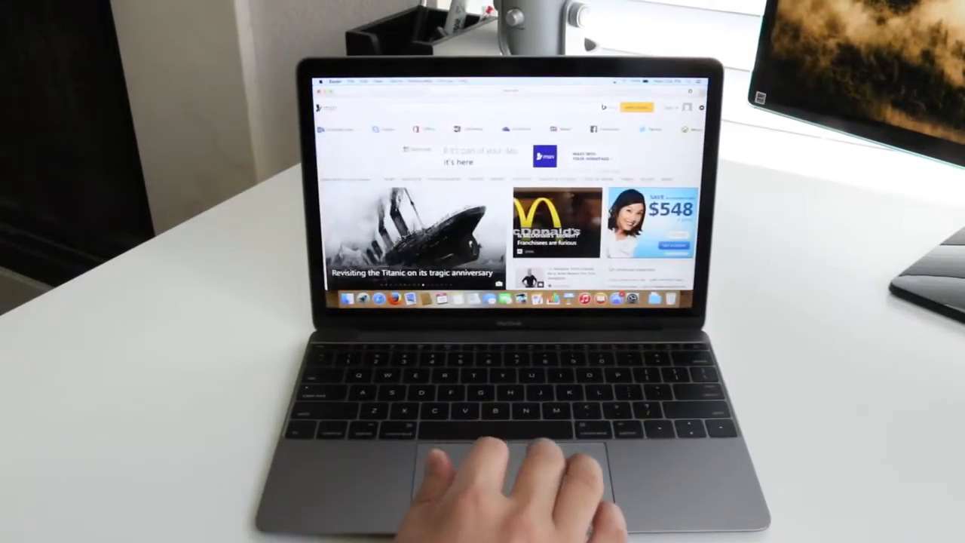
# Set the built-in Retina display to the Scaled size that looks like 1152 × 720
pyautogui.scroll(-3)
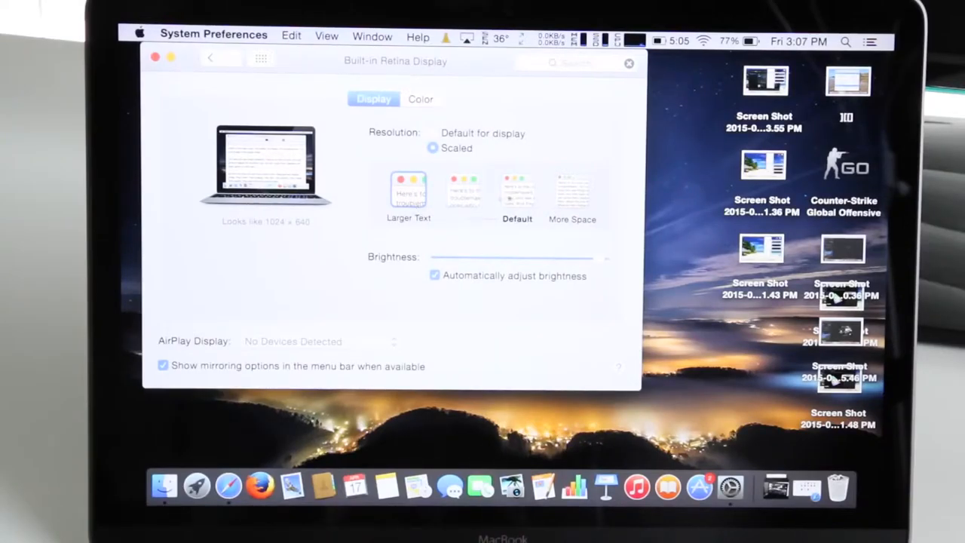
pyautogui.click(425, 173)
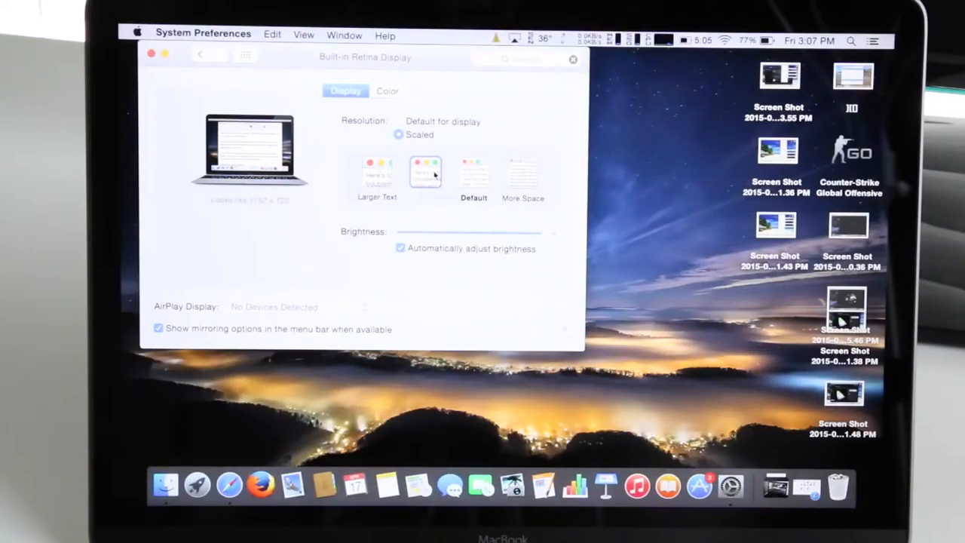
pyautogui.click(474, 173)
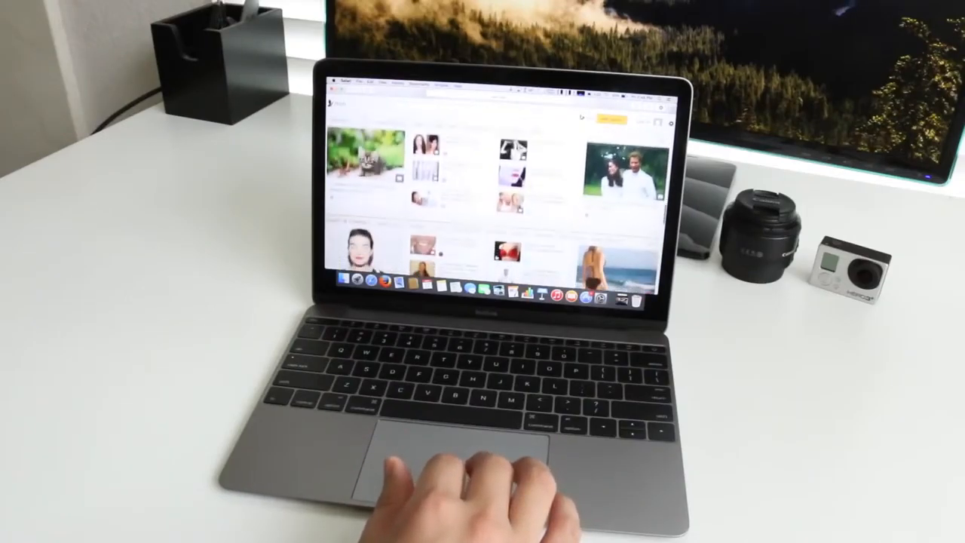
pyautogui.scroll(-3)
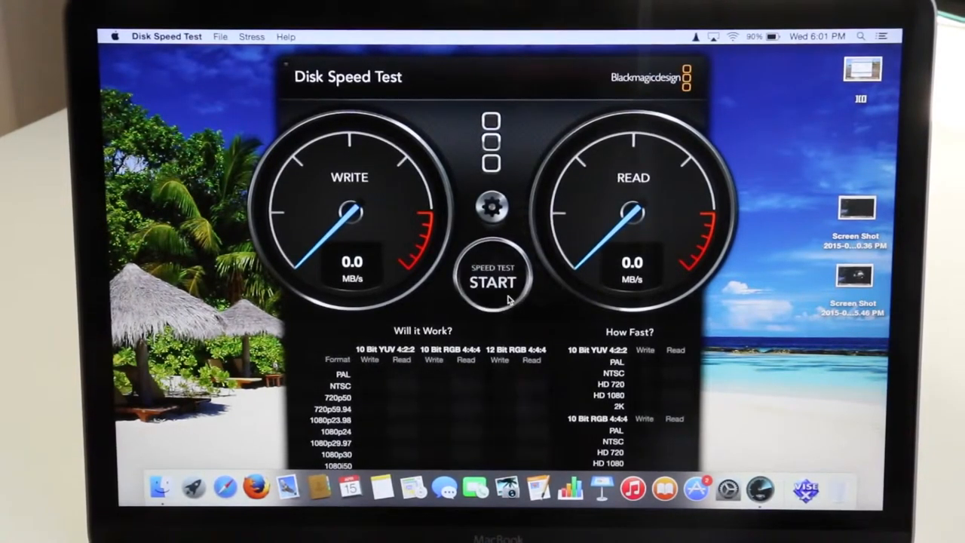
# Run the Blackmagic disk benchmark, getting 465.6 MB/s write and 436.0 MB/s read
pyautogui.click(492, 283)
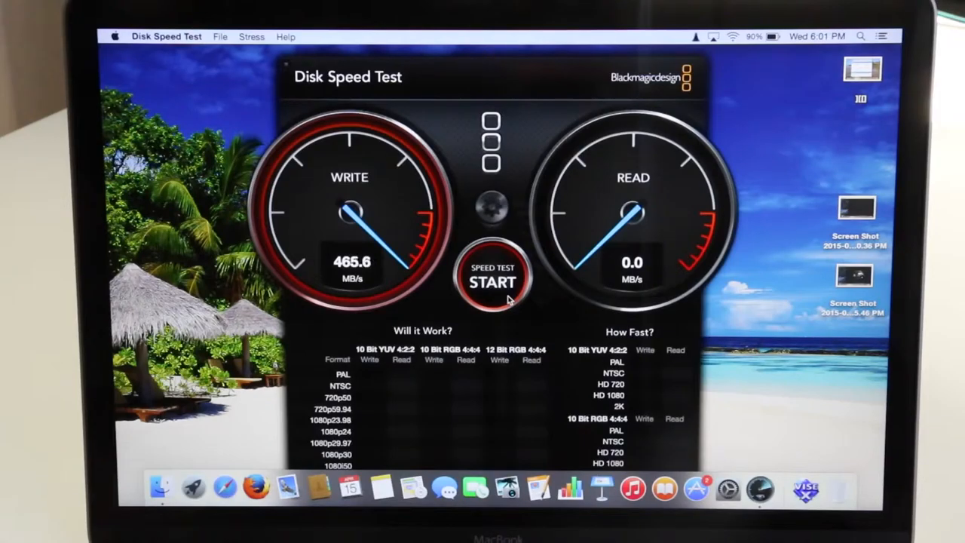
pyautogui.click(492, 280)
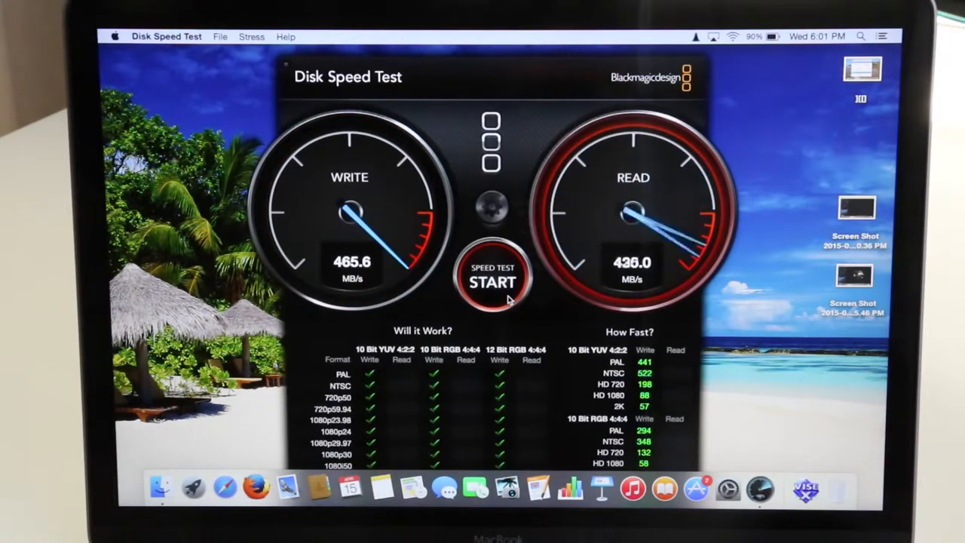